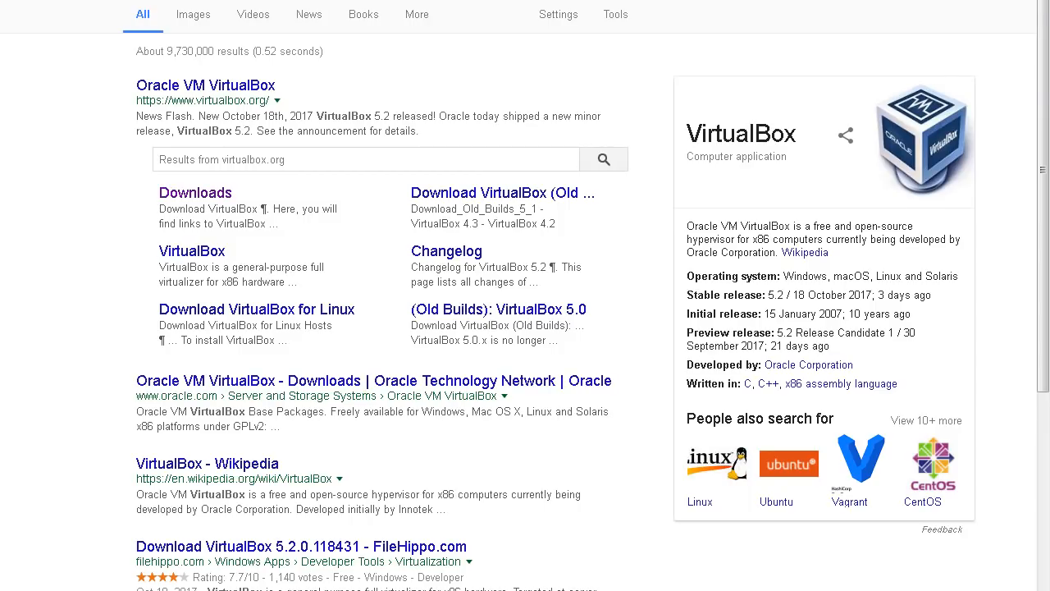
- Search Google for 'how to use vbox' and load the VirtualBox tutorial results
double_click(739, 132)
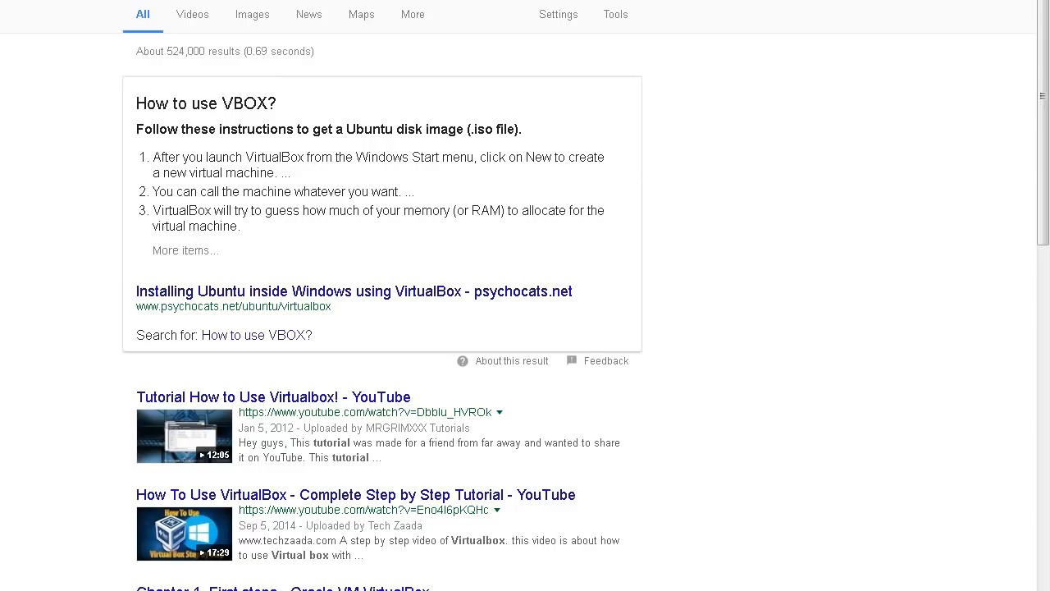
scroll(down, 3)
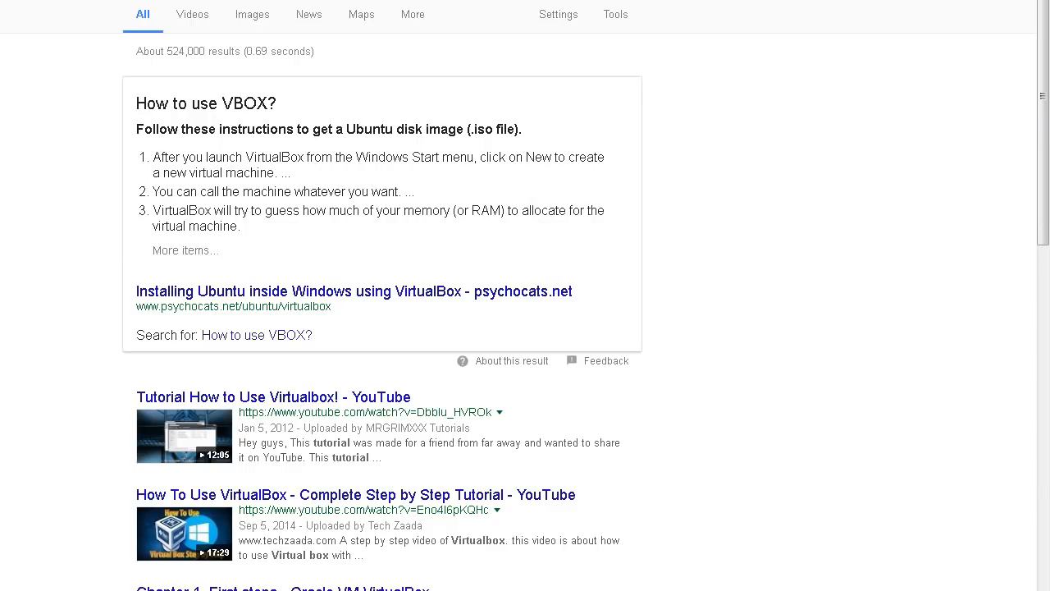
scroll(down, 3)
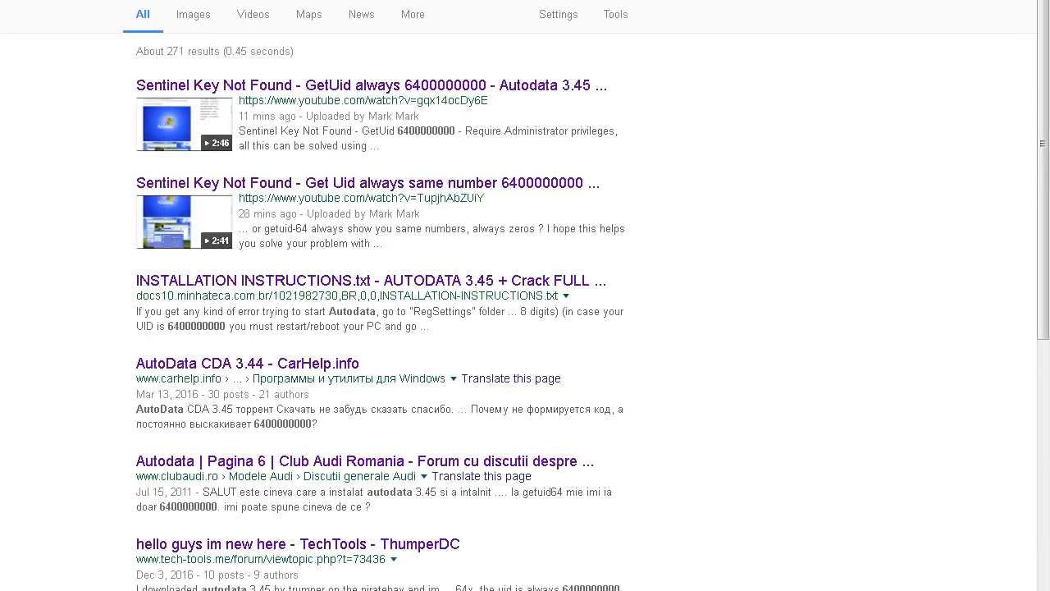
scroll(down, 3)
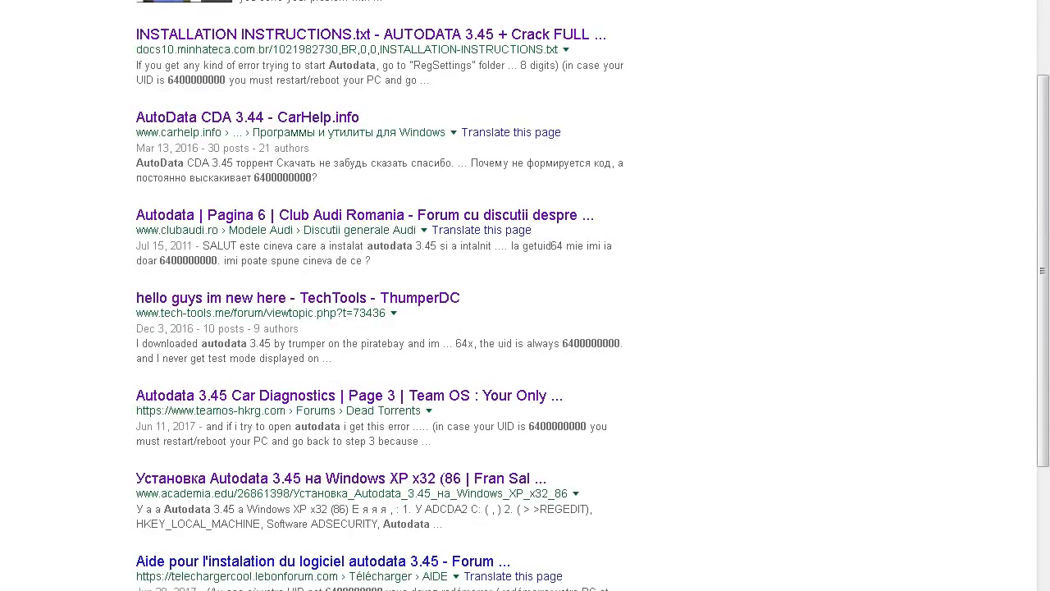